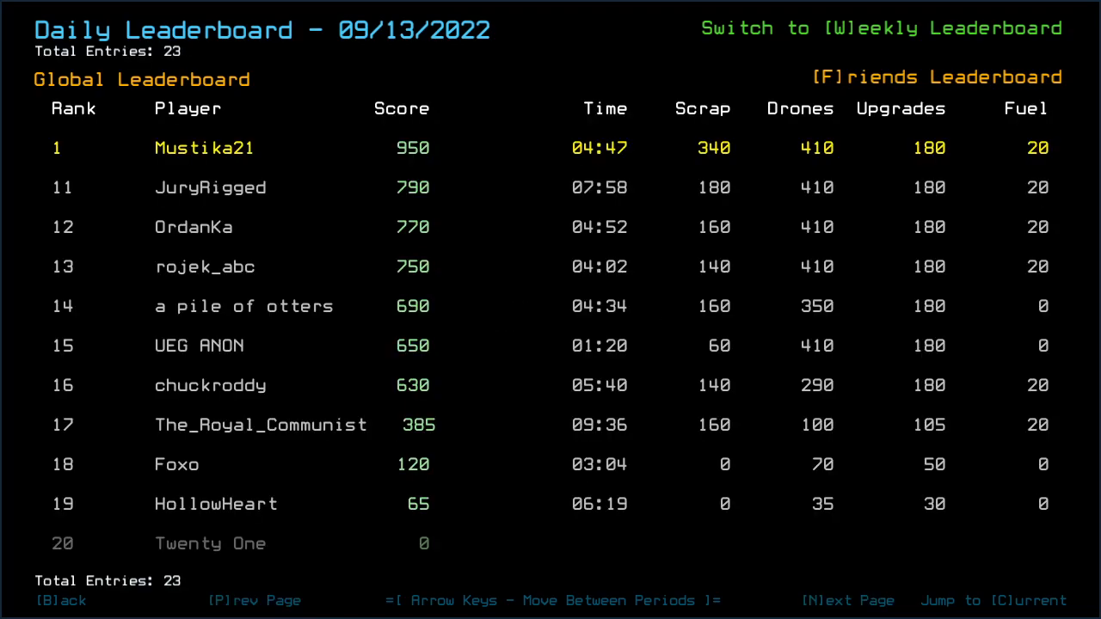
Step: Back out of the daily leaderboard to the Challenge Launcher menu
{"action": "left_click", "coordinate": [835, 599]}
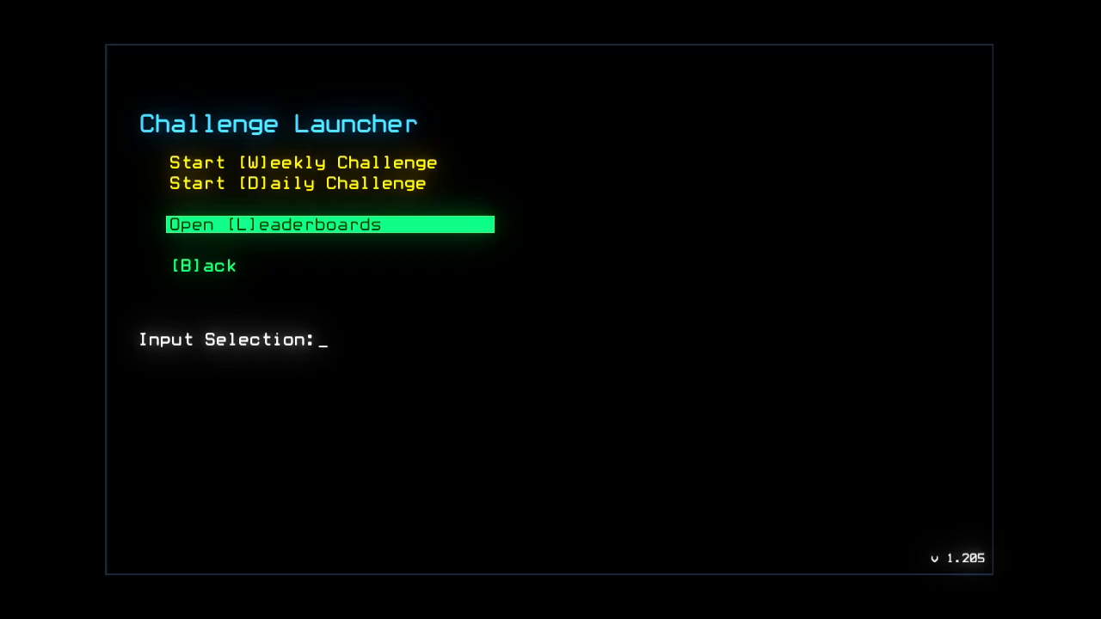
Step: Launch the daily challenge, transfer drone upgrades via console and switch to the drones' camera view
{"action": "key", "text": "L"}
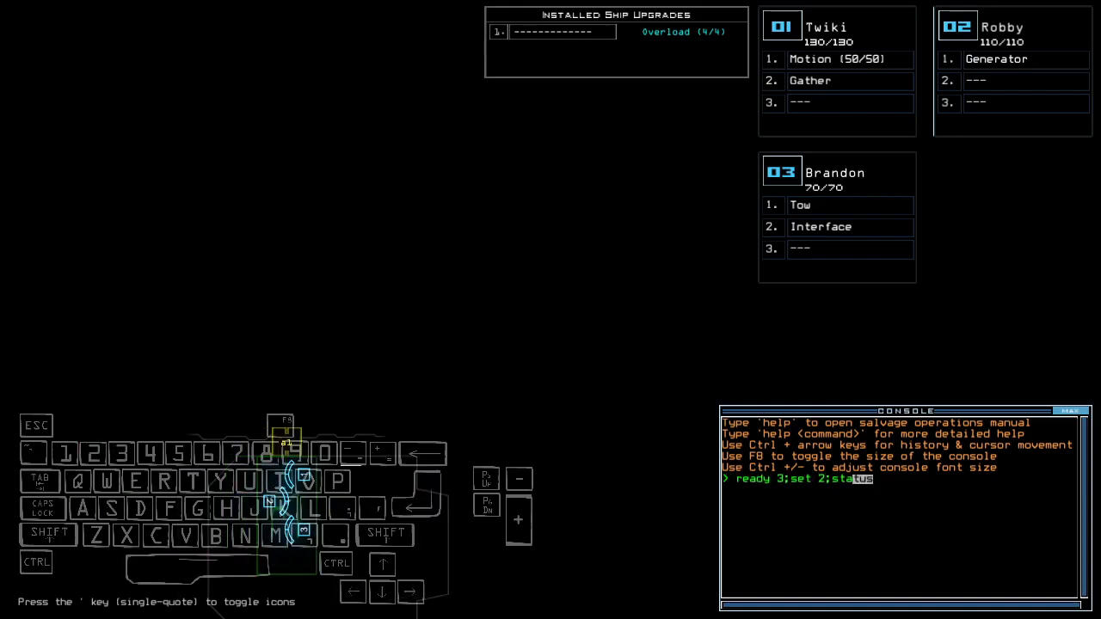
{"action": "key", "text": "enter"}
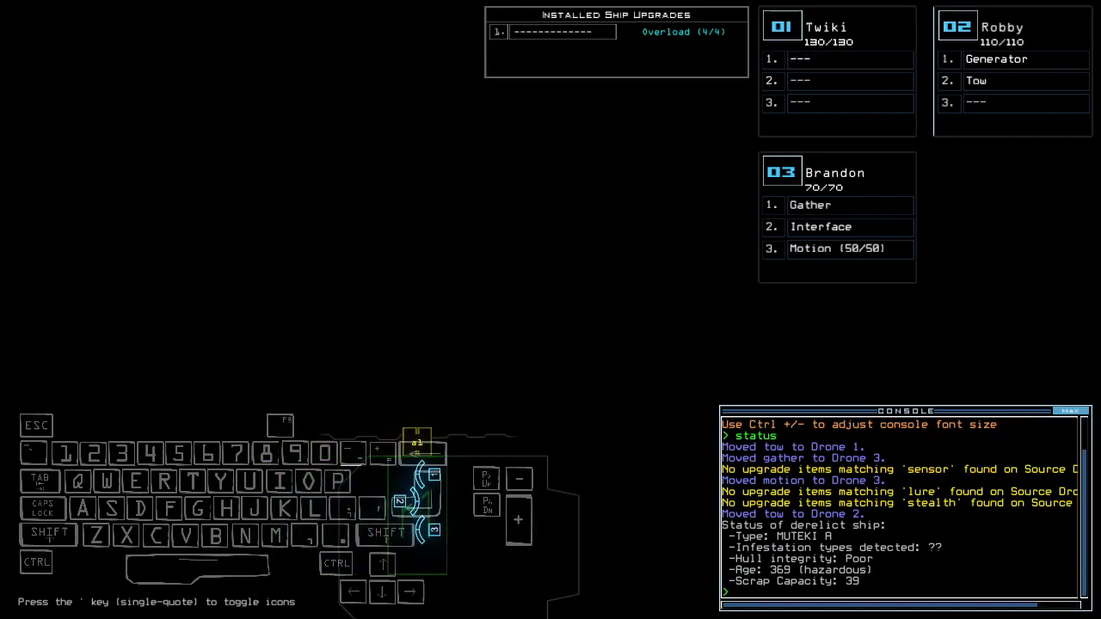
{"action": "key", "text": "3"}
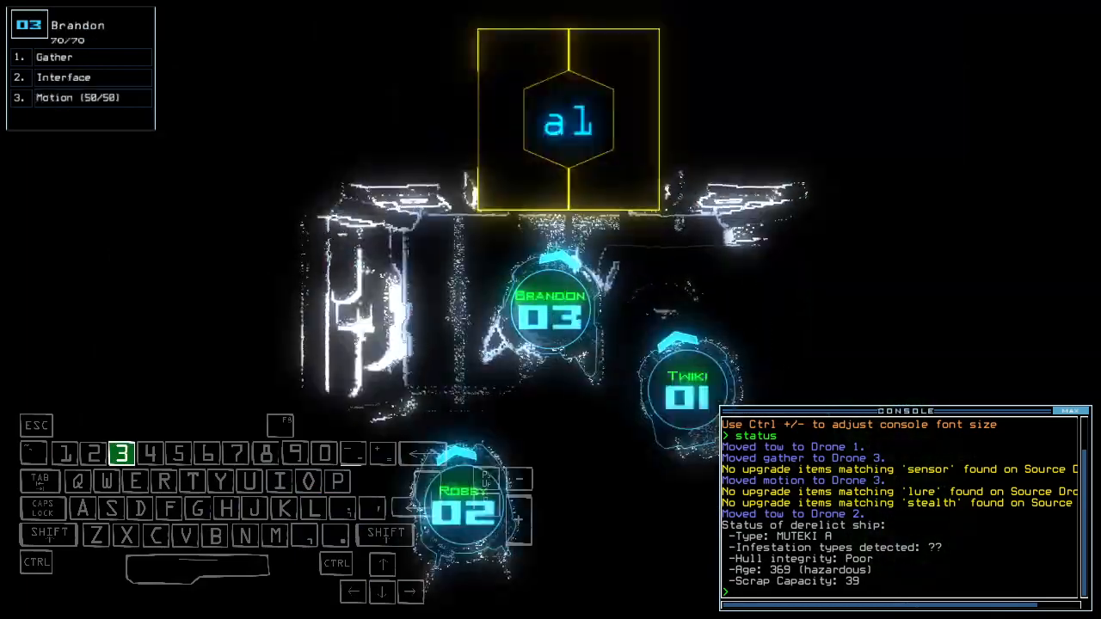
Step: Send the drones out with 'go' and open all adjacent doors with 'arr'
{"action": "type", "text": "go"}
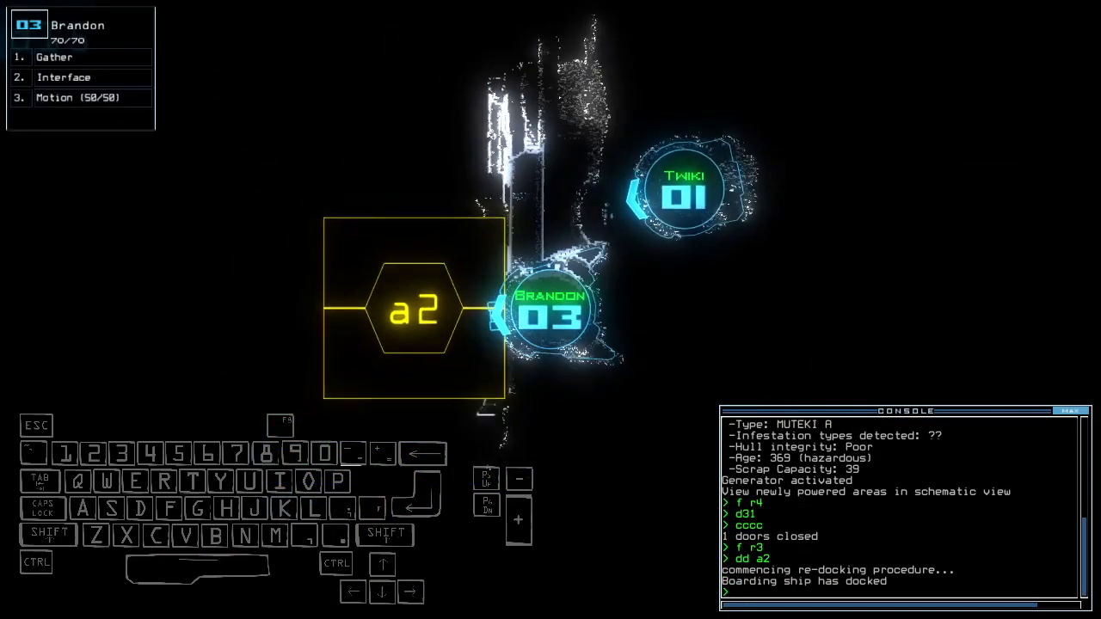
{"action": "type", "text": "arr"}
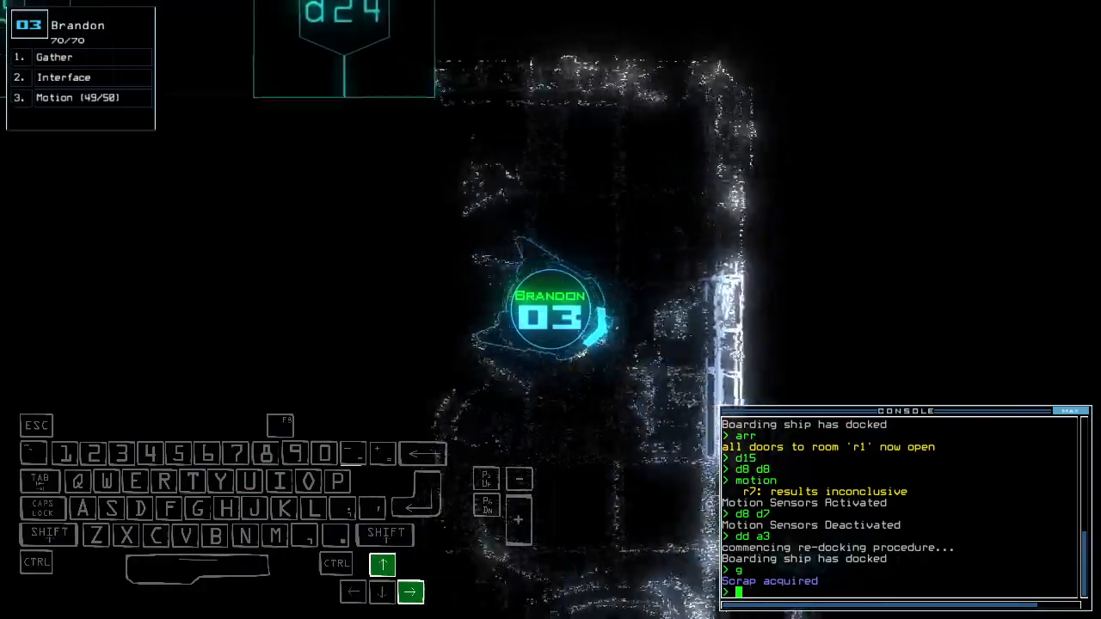
Step: Drive Brandon further down through the derelict toward room r6
{"action": "key", "text": "Down"}
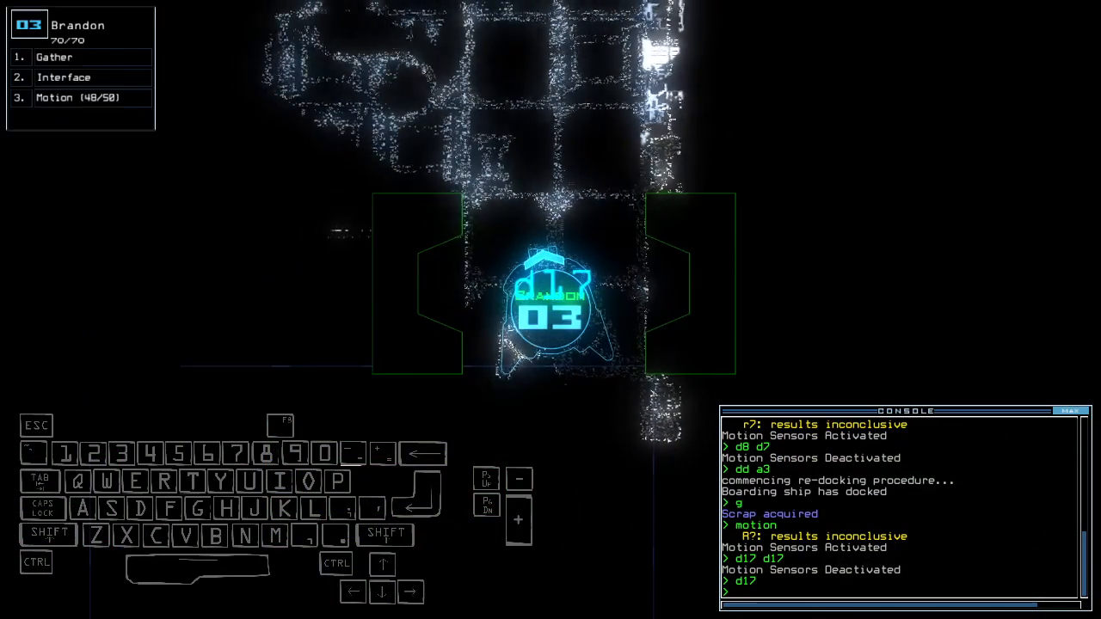
{"action": "key", "text": "Down"}
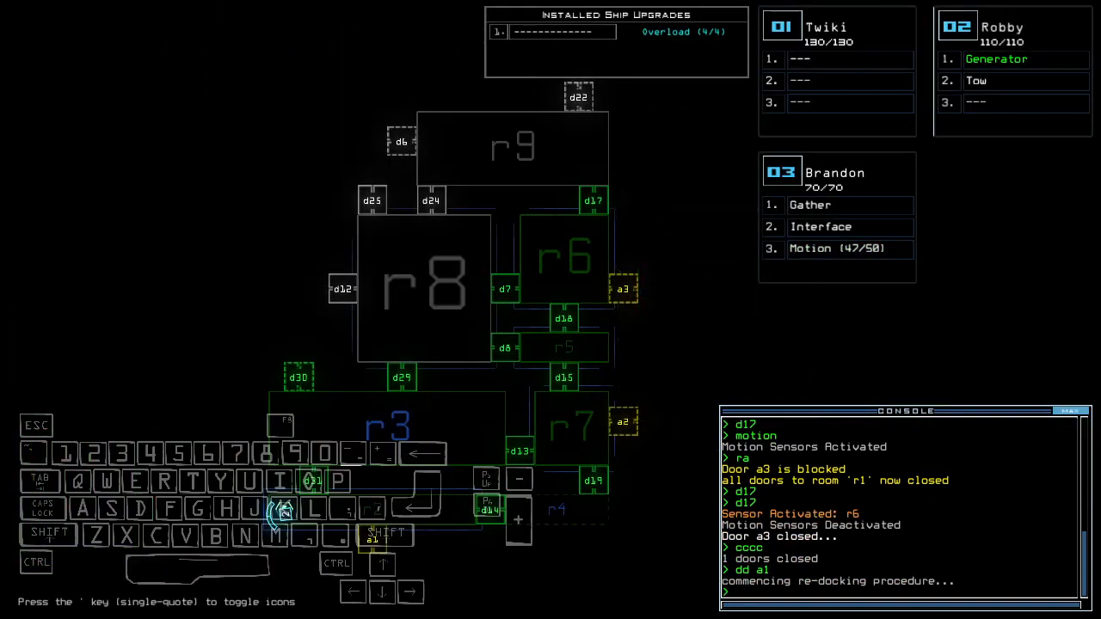
Step: Confirm leaving the derelict once re-docking at a1 finishes
{"action": "key", "text": "enter"}
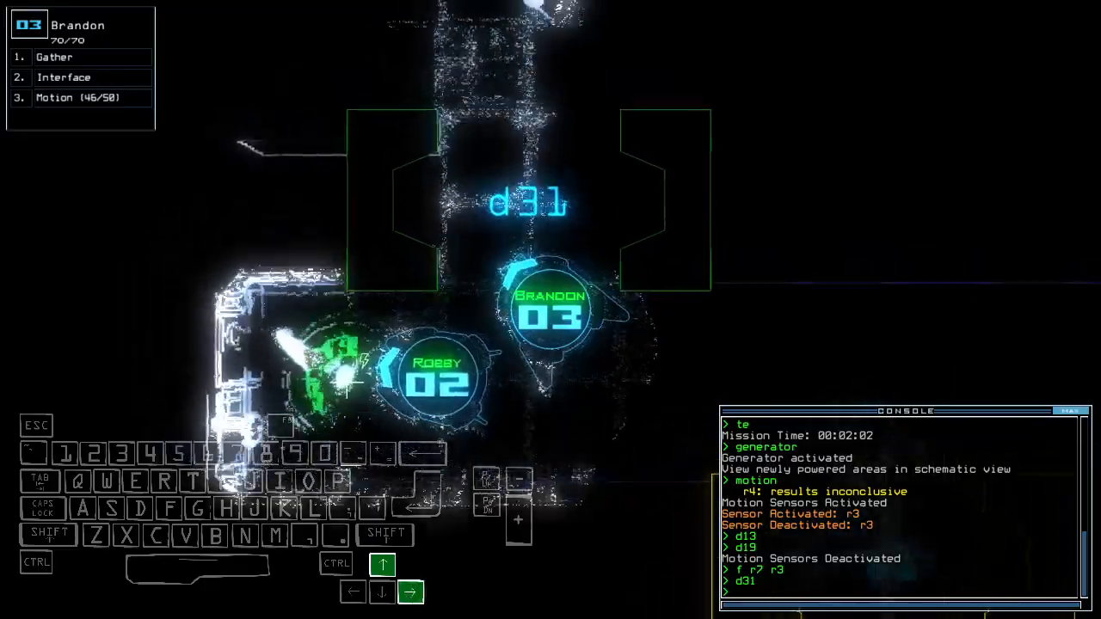
Step: Submit the command opening door d31 for Robby and Brandon
{"action": "key", "text": "Down"}
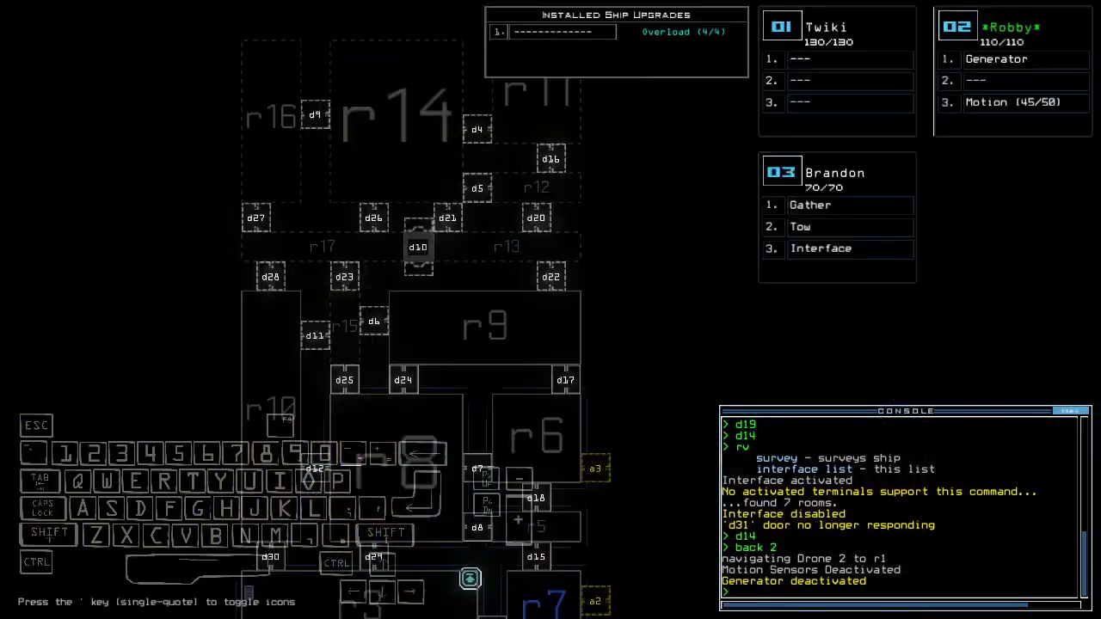
Step: Scroll the console log and select drone 2 before swapping its motion module for tow
{"action": "scroll", "scroll_direction": "down", "scroll_amount": 3}
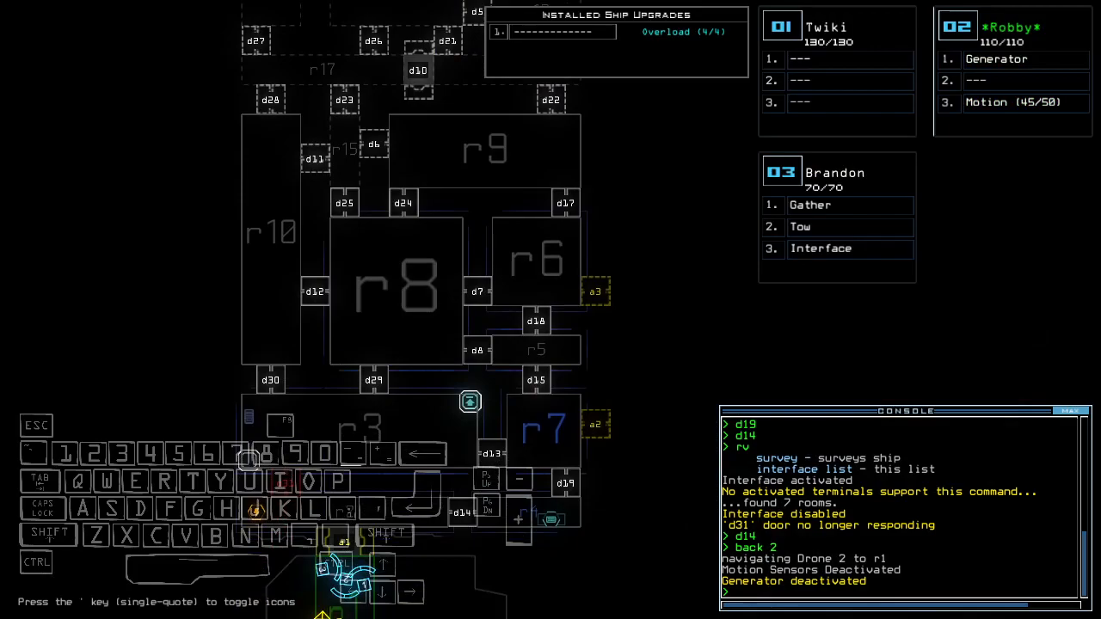
{"action": "key", "text": "2"}
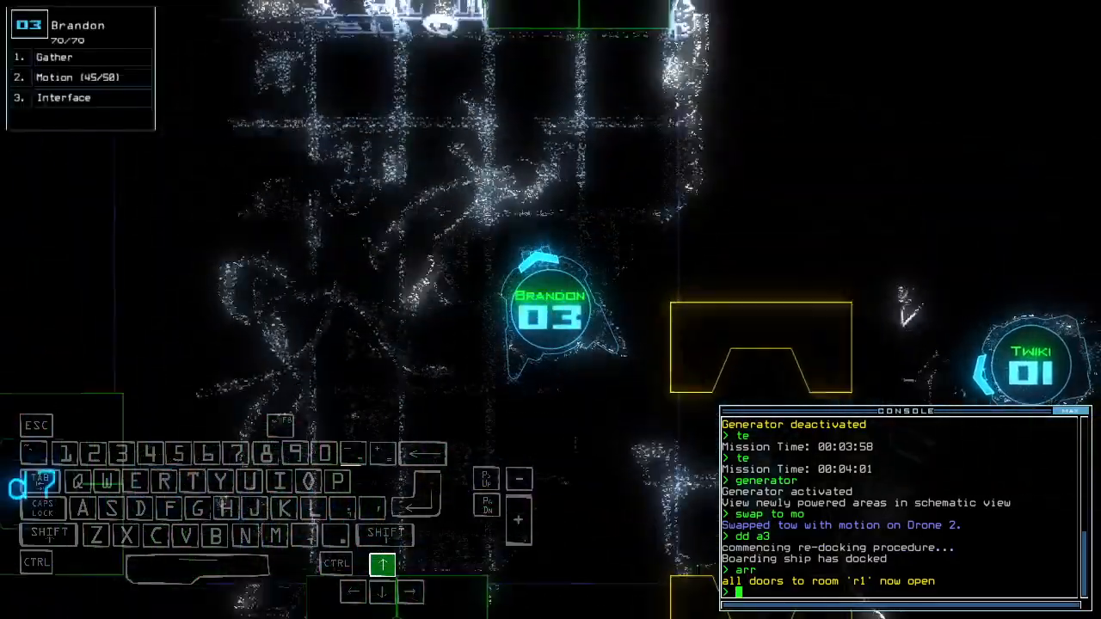
Step: Open door d17 and have Brandon gather the scrap behind it
{"action": "type", "text": "d17"}
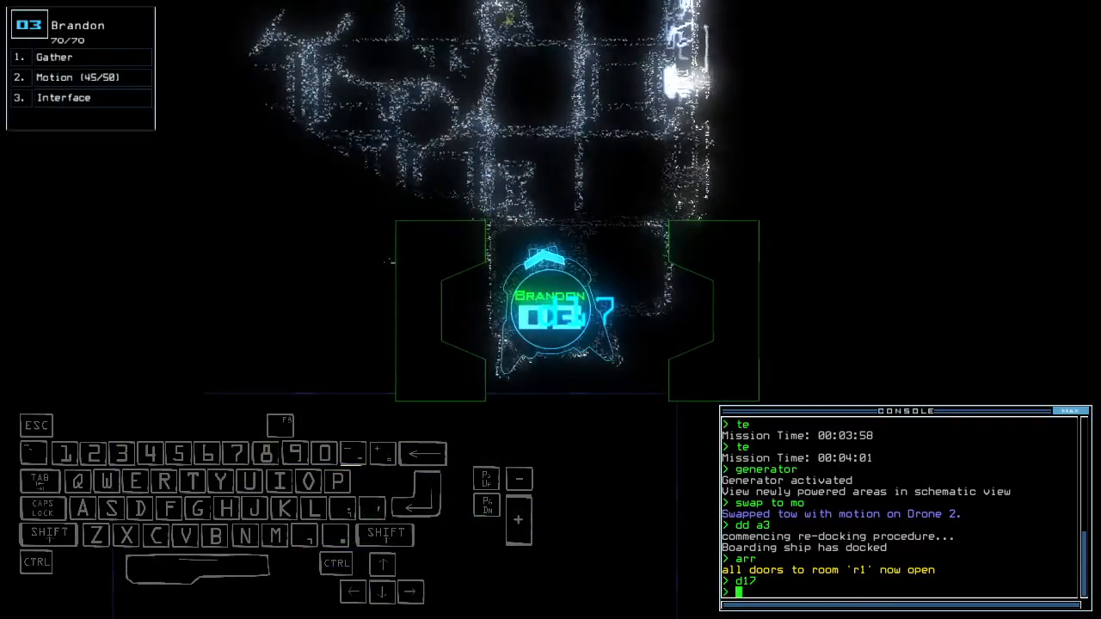
{"action": "type", "text": "g"}
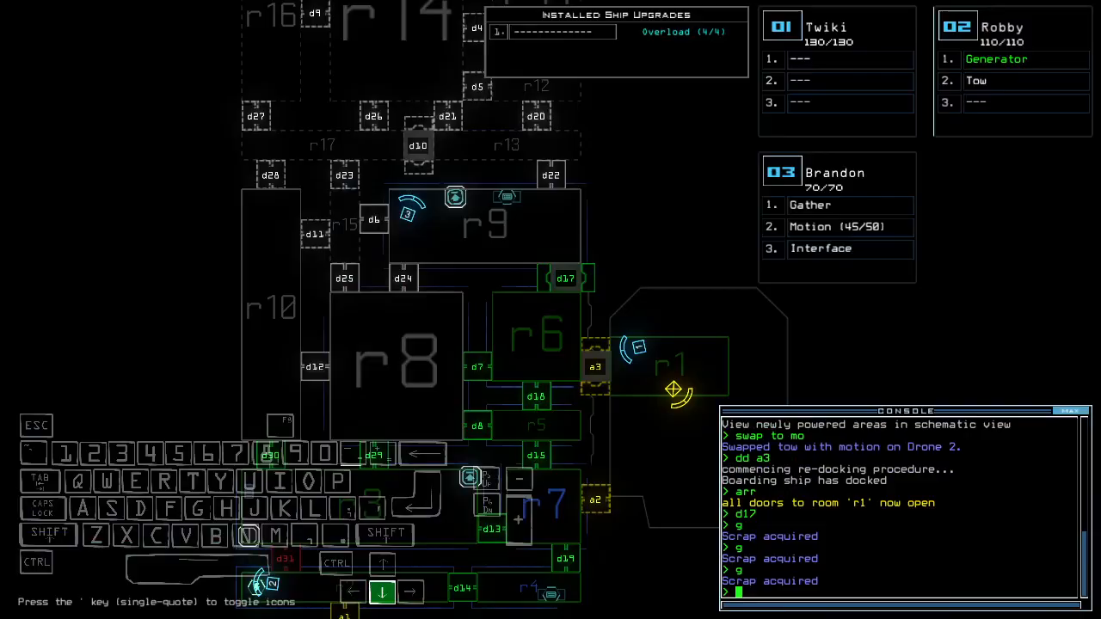
Step: Select drone 3 so its tow module can be swapped to Twiki
{"action": "key", "text": "3"}
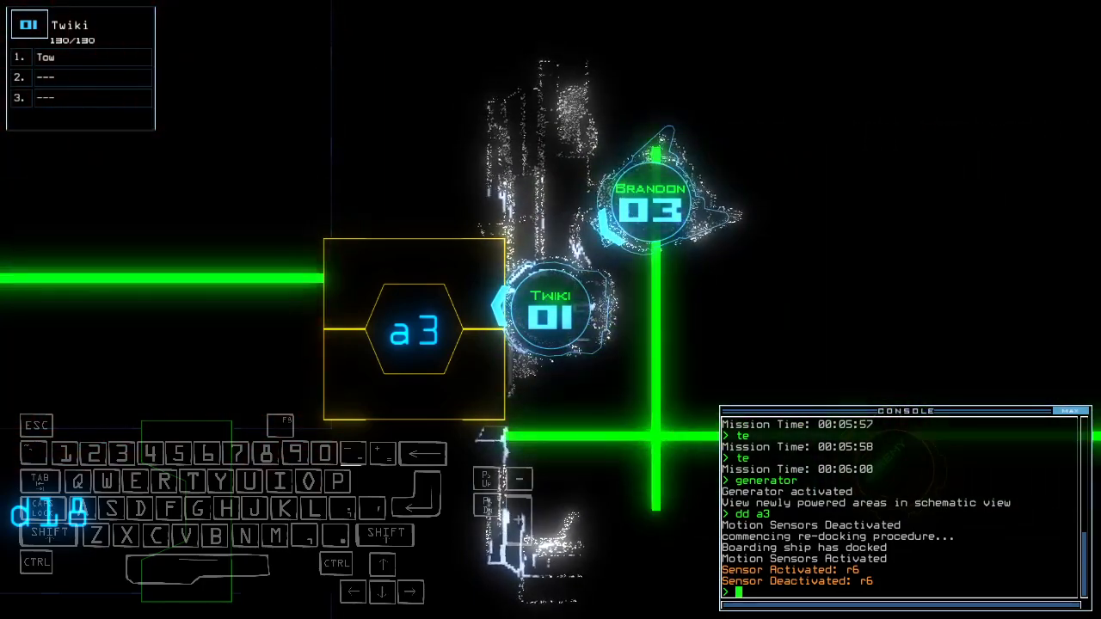
Step: Close the surrounding doors with 'cccc' while the drones head back to a3
{"action": "type", "text": "cccc"}
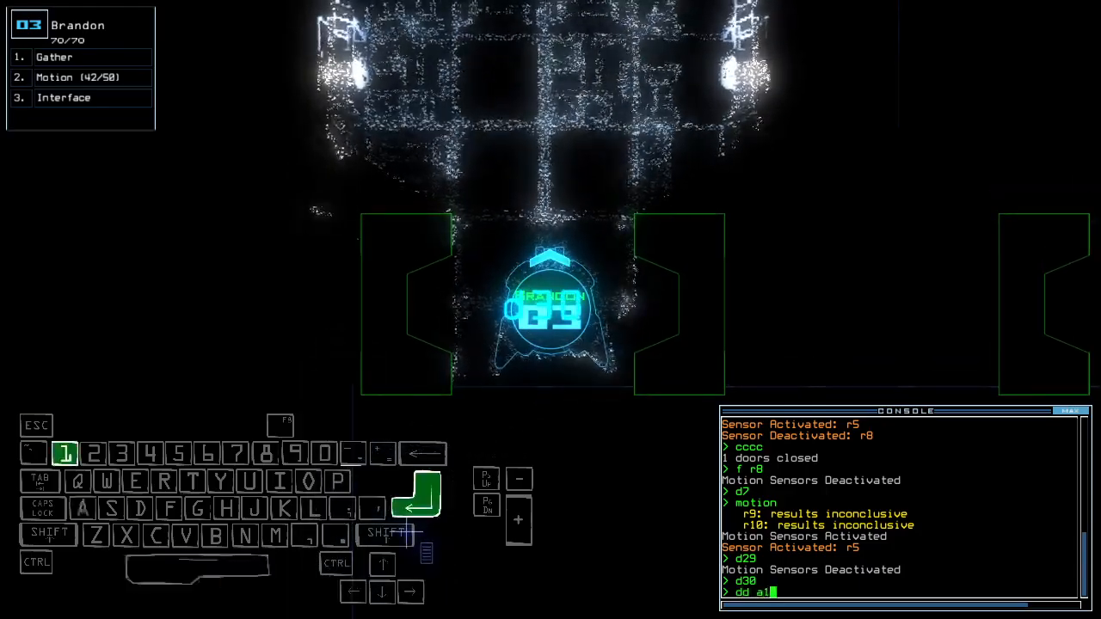
Step: Run the 'dd a1' order so the drones re-dock at airlock a1
{"action": "key", "text": "enter"}
{"action": "type", "text": "arr"}
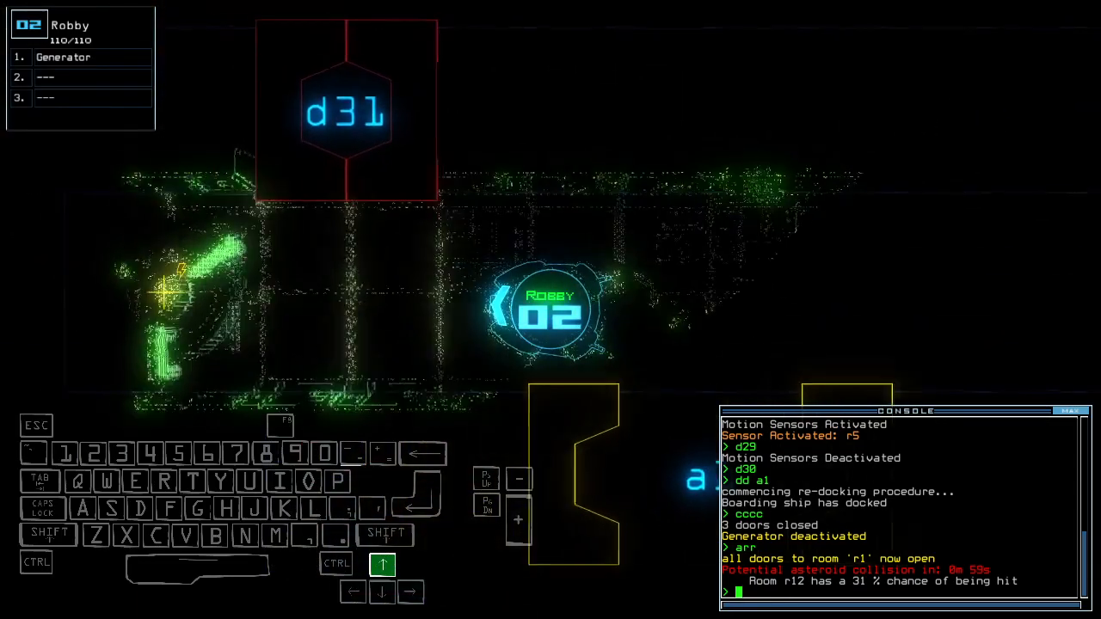
Step: Return to the schematic and issue 'arr' to open room r1's doors
{"action": "key", "text": "r"}
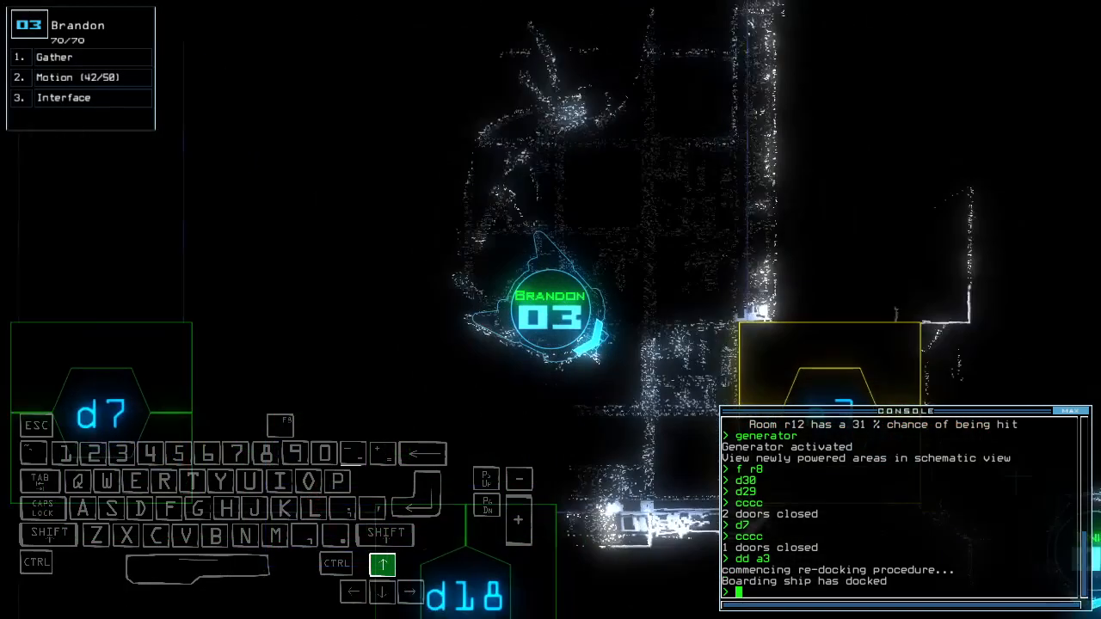
{"action": "type", "text": "arr"}
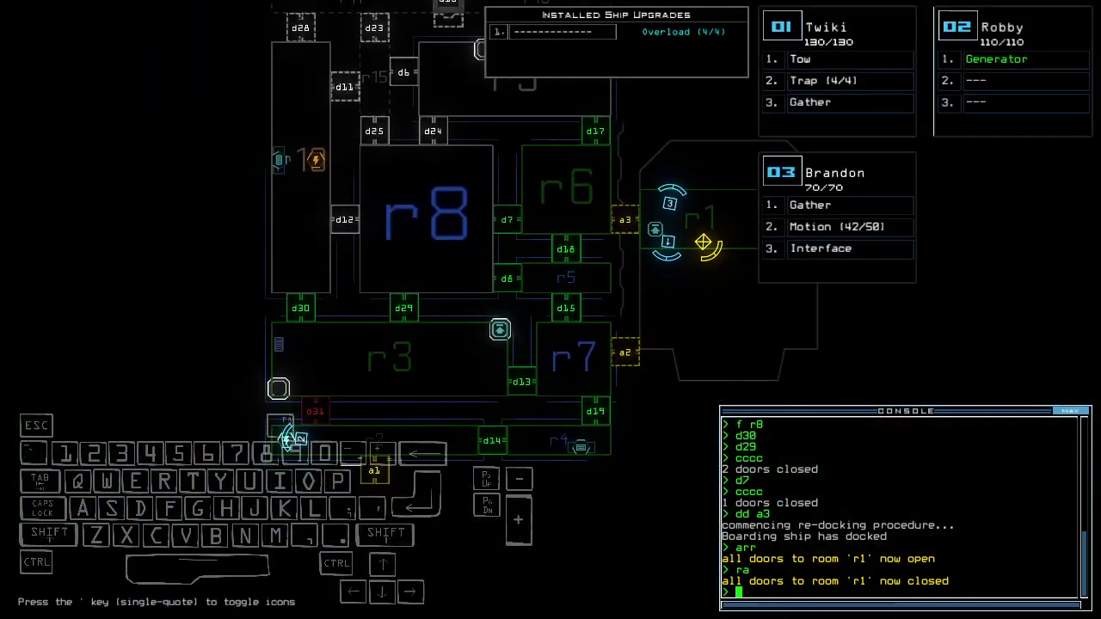
Step: Start the 'dd a3' re-docking command at the console
{"action": "type", "text": "dd a3"}
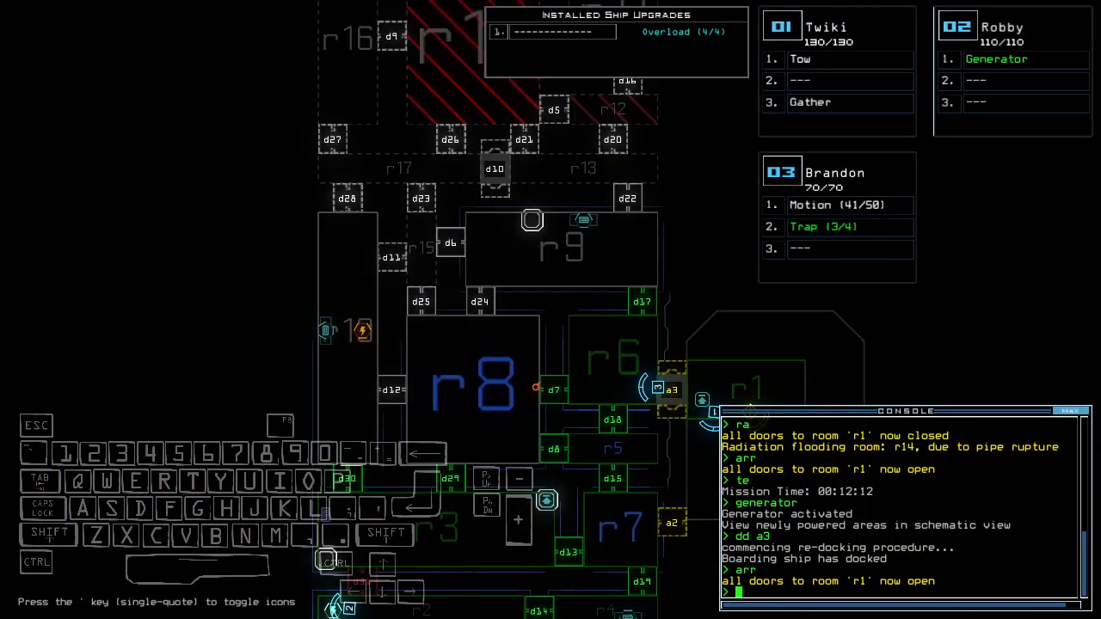
Step: Enter 'motion' to switch off the motion sensors
{"action": "type", "text": "motion"}
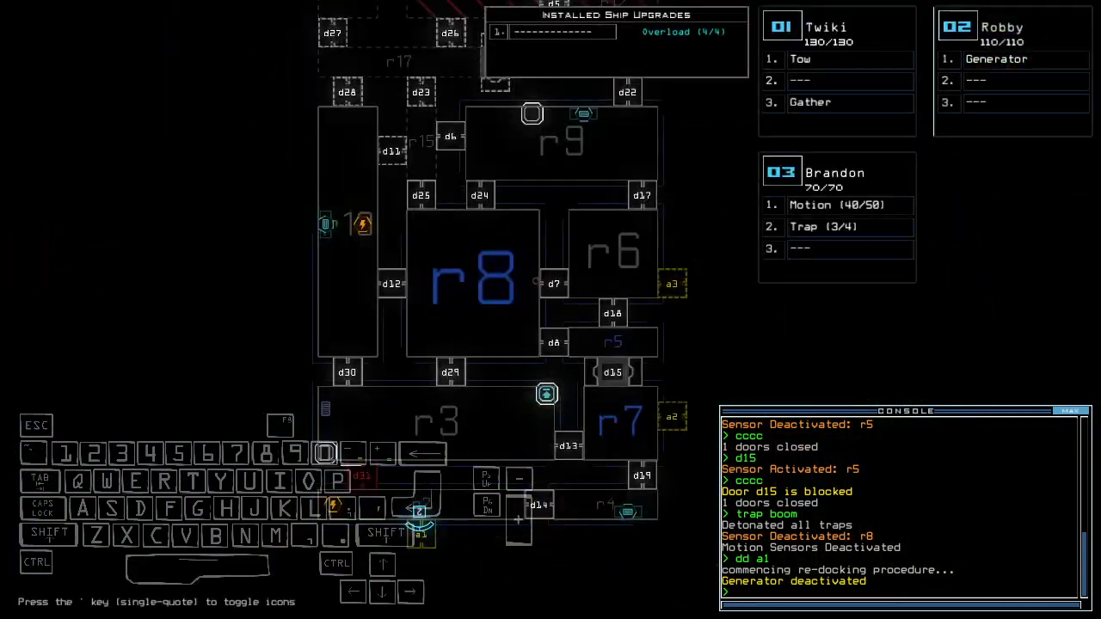
Step: Select drone 2 (Brandon) to bring up its close-up view
{"action": "key", "text": "2"}
{"action": "type", "text": "d7"}
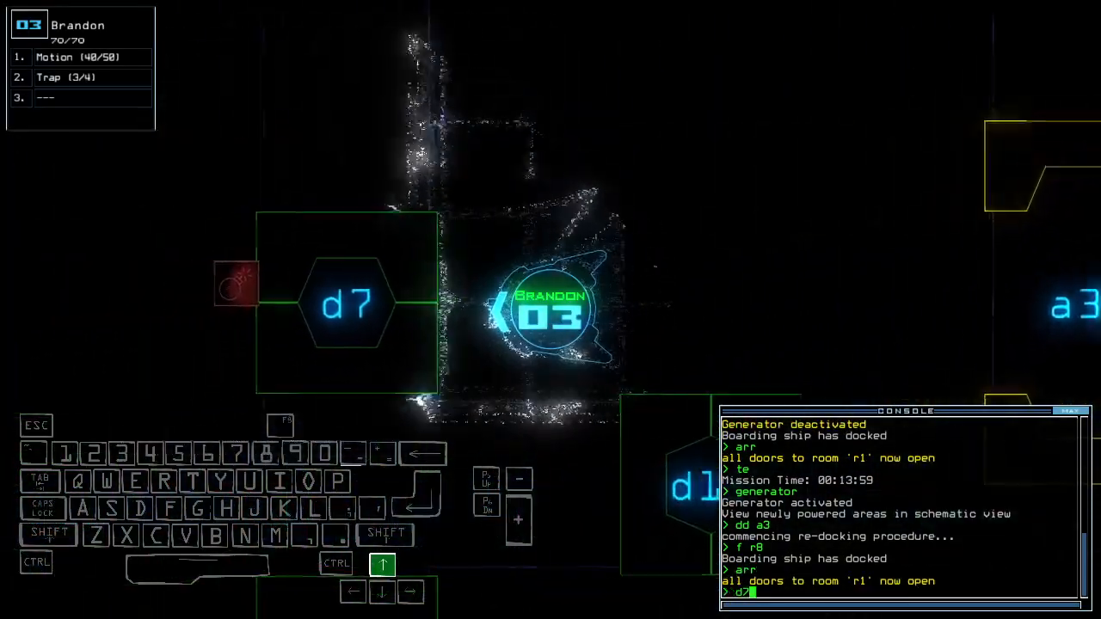
Step: Switch to Twiki's drone view near door d8, then bring up the Options screen
{"action": "key", "text": "Enter"}
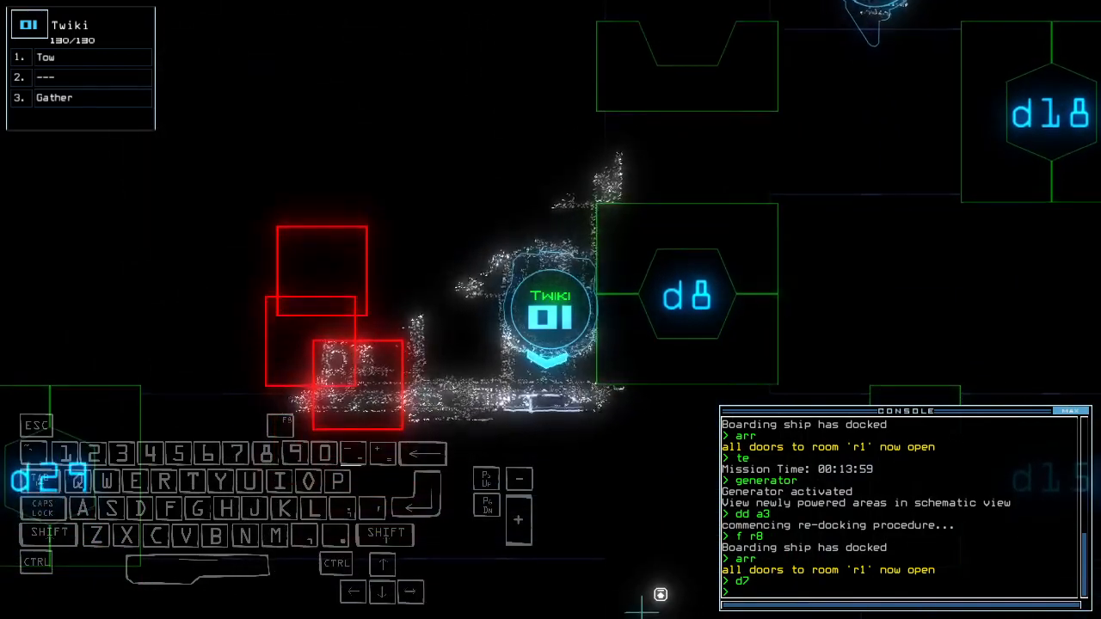
{"action": "key", "text": "Escape"}
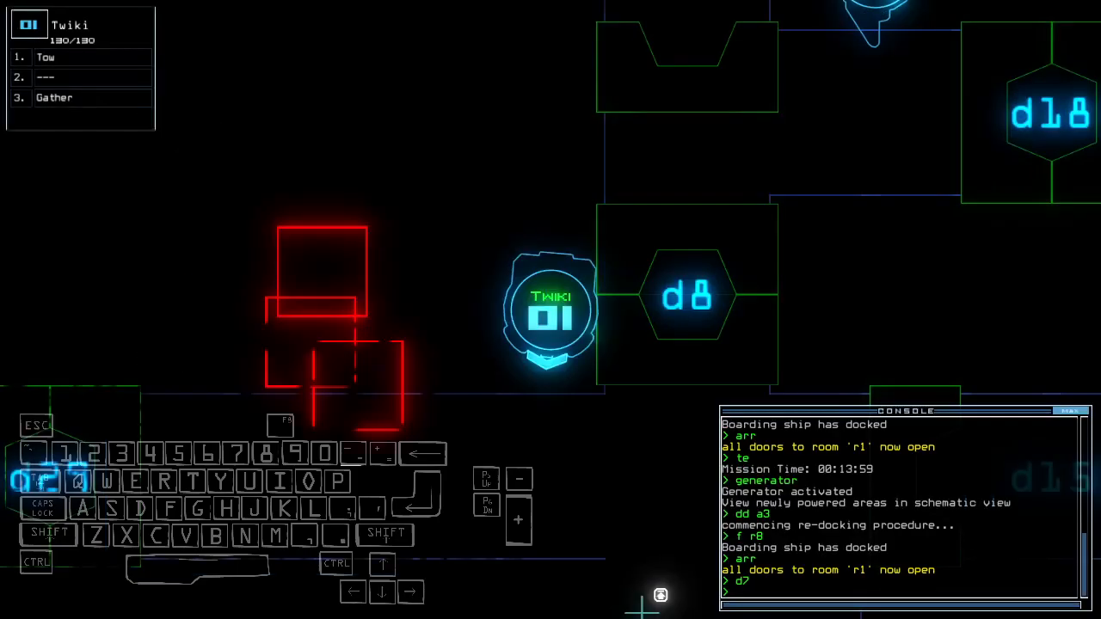
{"action": "key", "text": "Escape"}
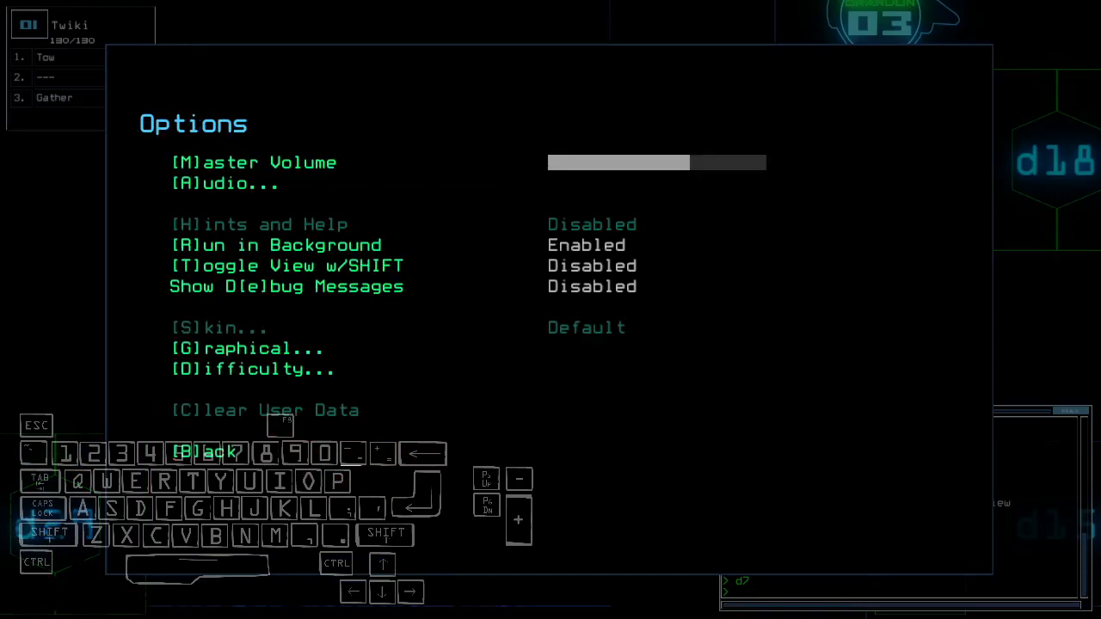
Step: View the Graphical options from the Options menu
{"action": "left_click", "coordinate": [248, 347]}
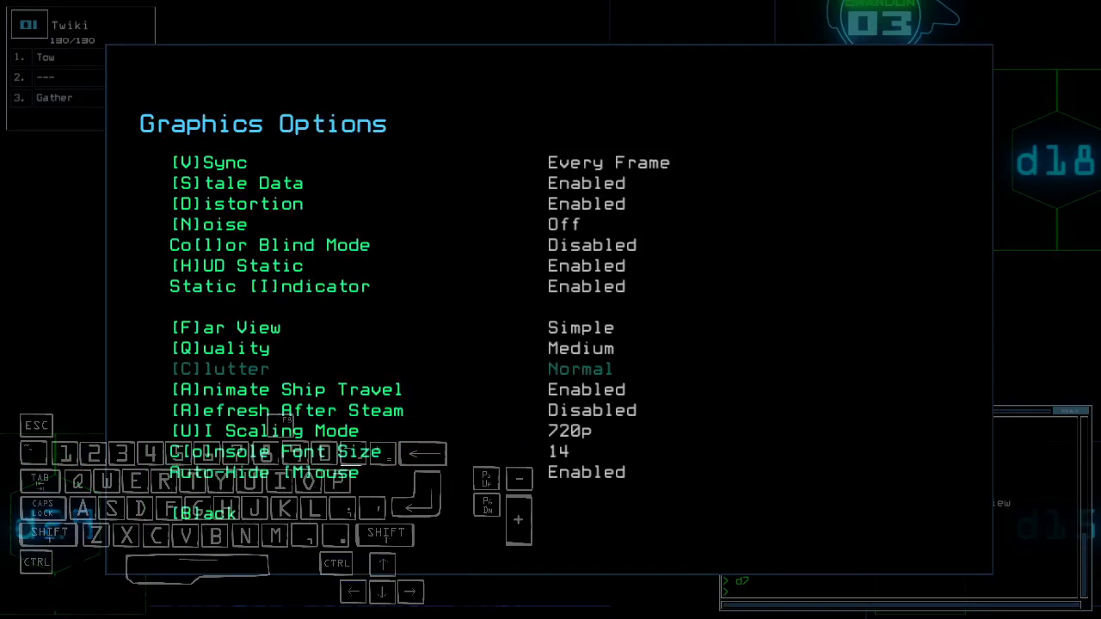
{"action": "left_click", "coordinate": [220, 347]}
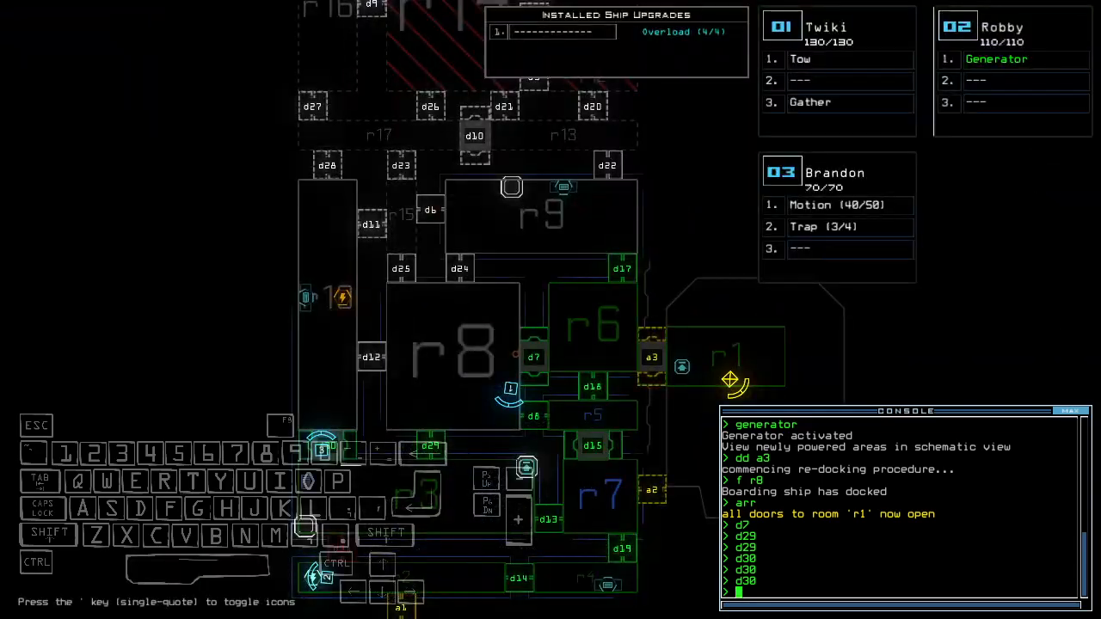
Step: Enter 'te' at the console while bringing Robby to airlock a1
{"action": "type", "text": "te"}
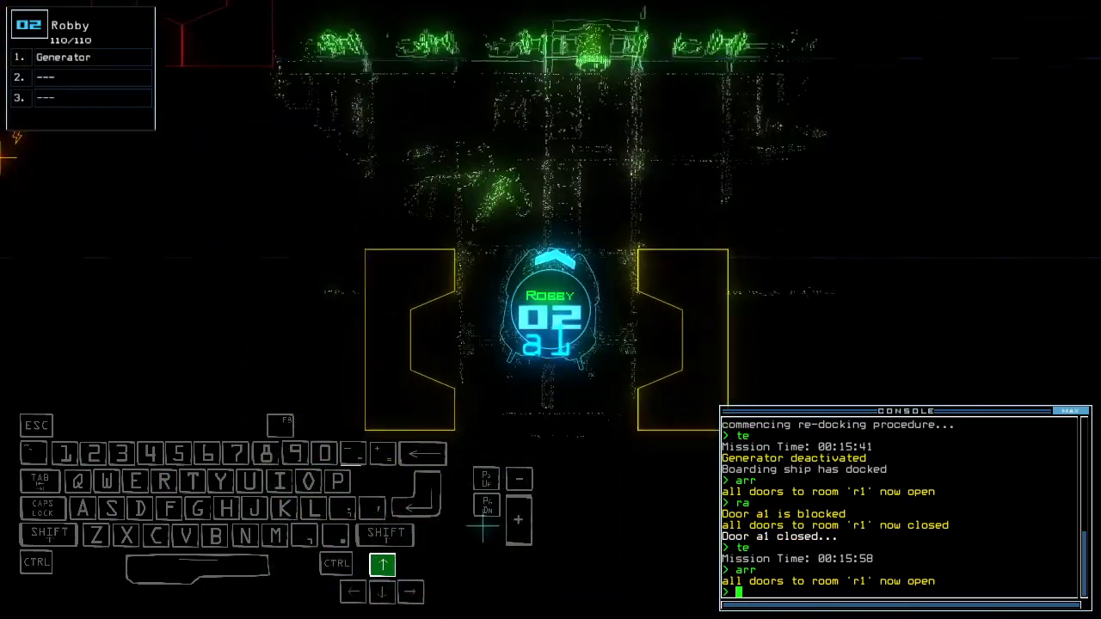
Step: Enter 'generator' to toggle the generator before re-docking at a3
{"action": "type", "text": "generator"}
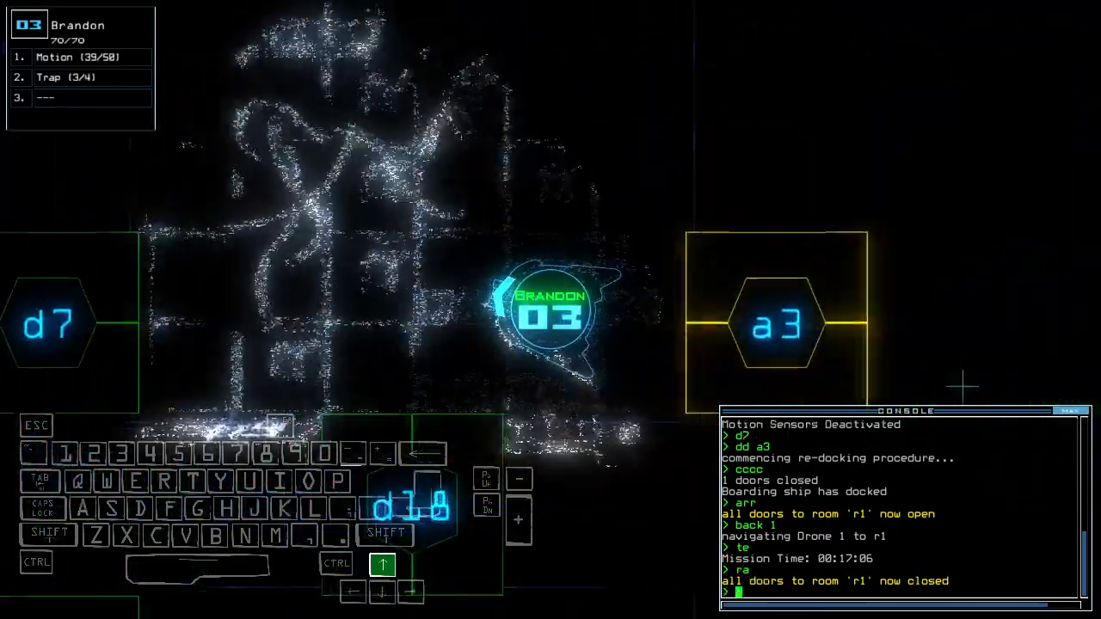
Step: Open doors d7 and d30 and move Brandon toward door d29
{"action": "type", "text": "d7"}
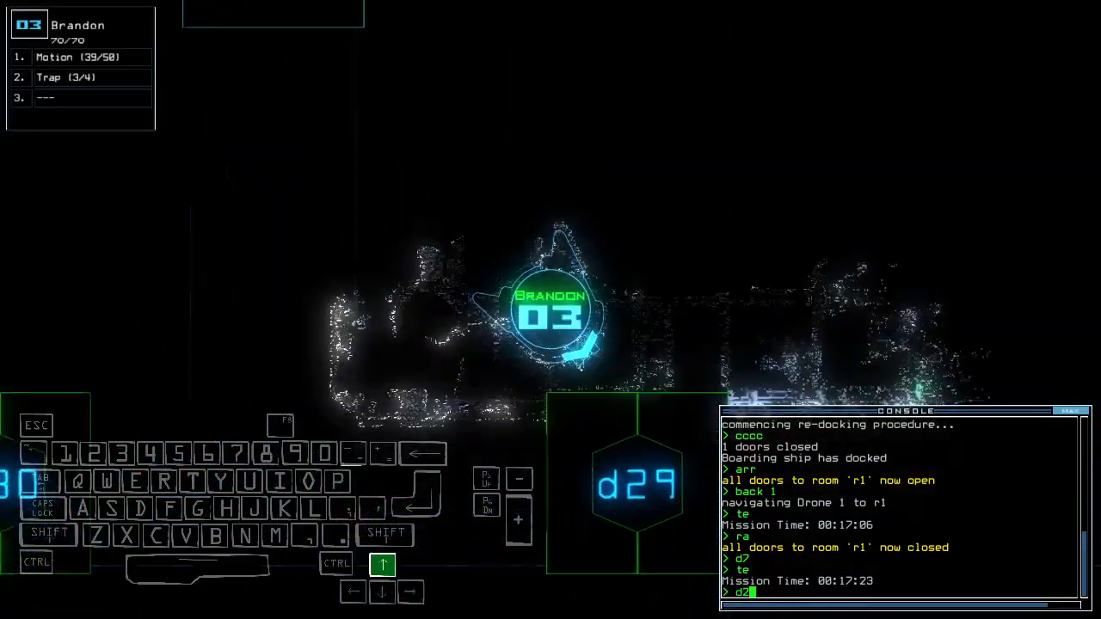
{"action": "key", "text": "Enter"}
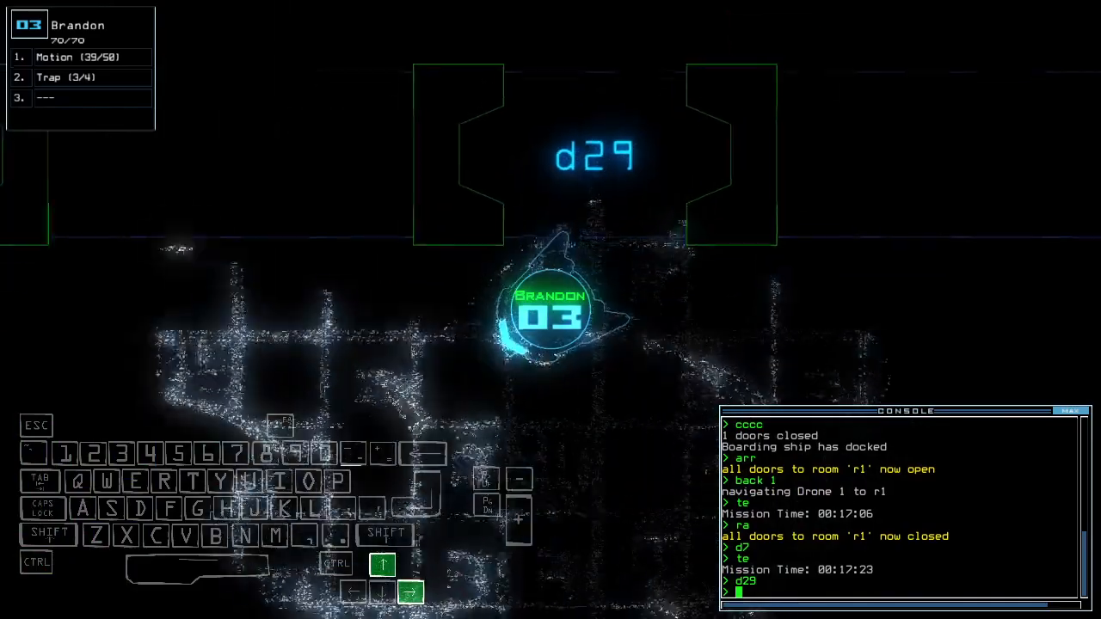
{"action": "type", "text": "d30"}
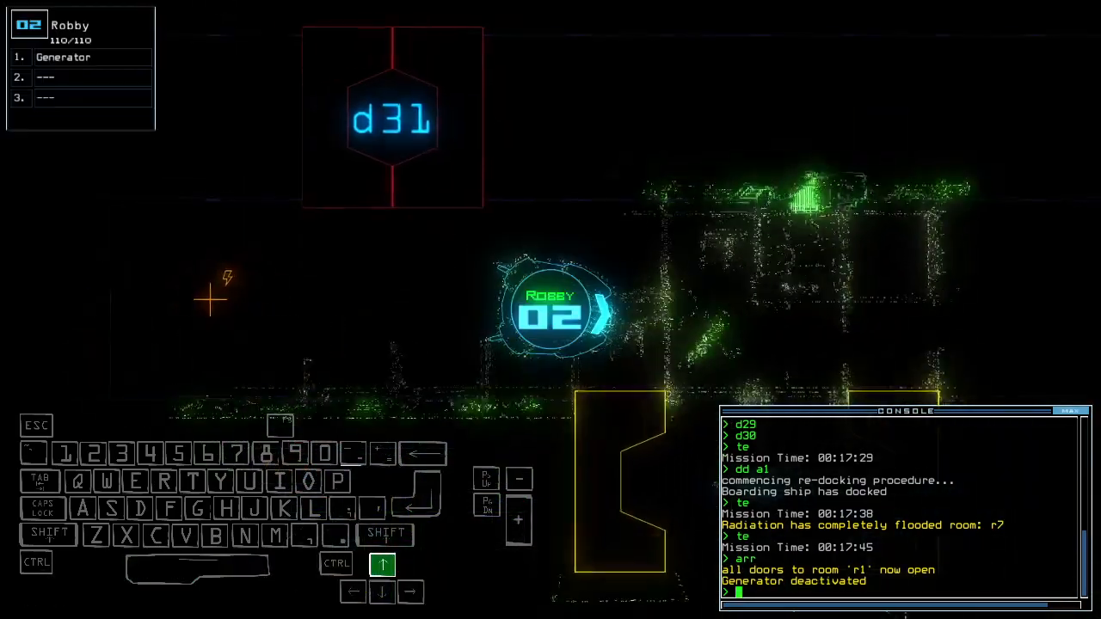
Step: Order re-docking at airlock a3 and steer drone 03 back toward the ship
{"action": "type", "text": "dd"}
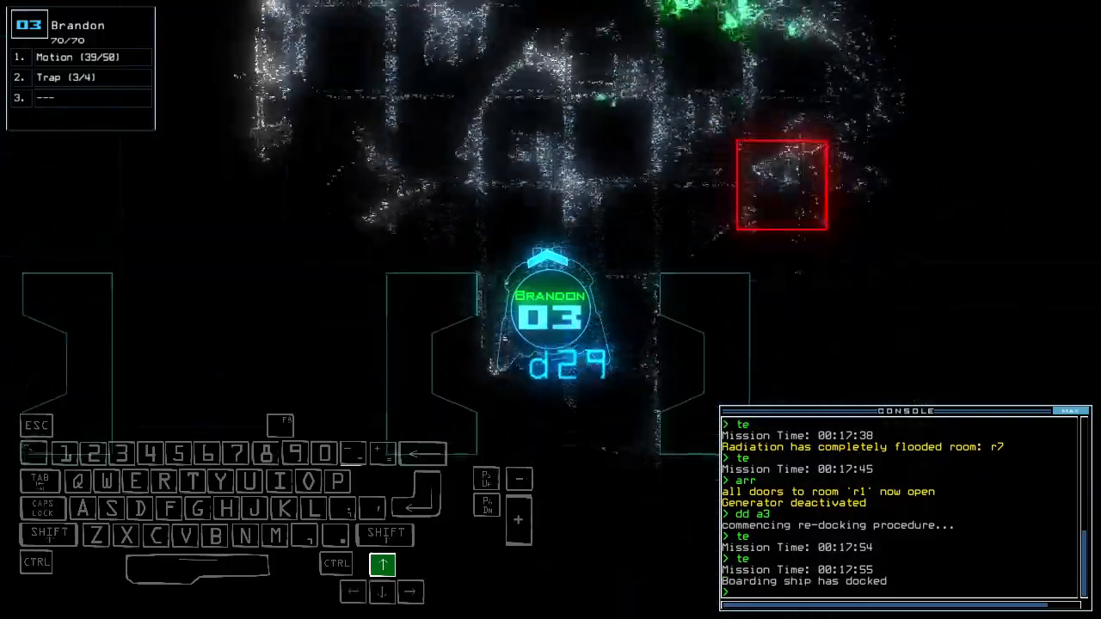
{"action": "key", "text": "Left"}
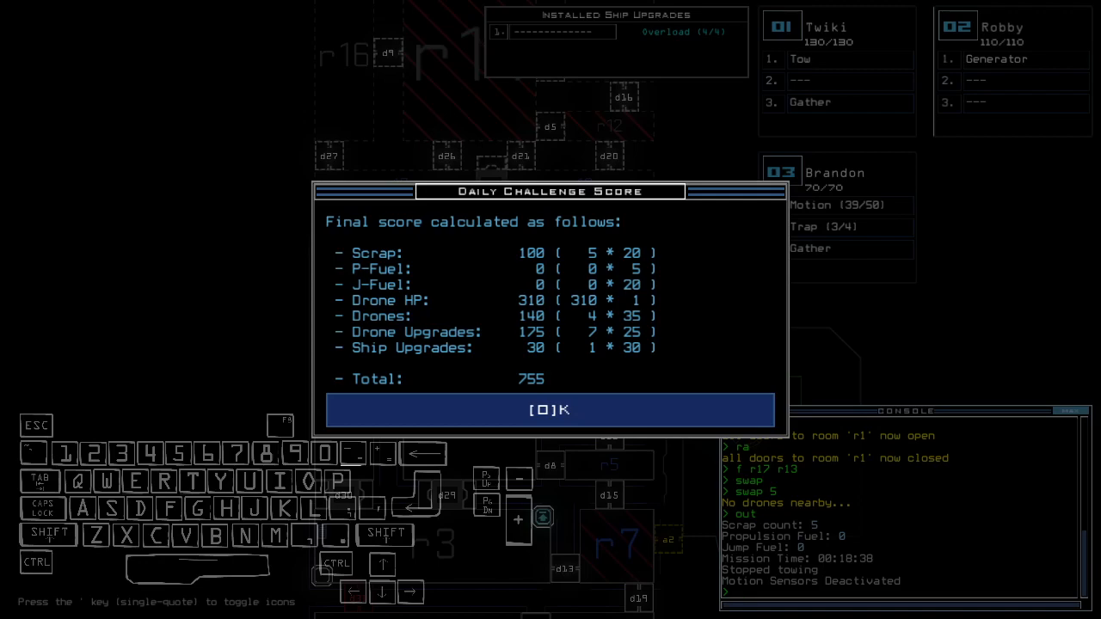
Step: Accept the 755 score tally to bring up the Daily Leaderboard
{"action": "left_click", "coordinate": [551, 410]}
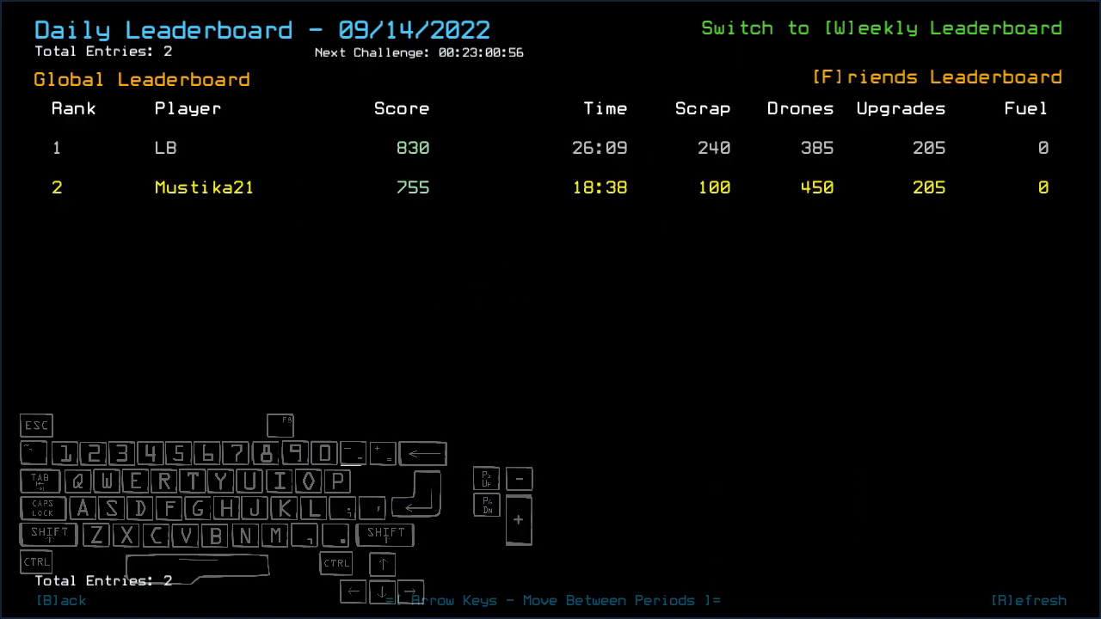